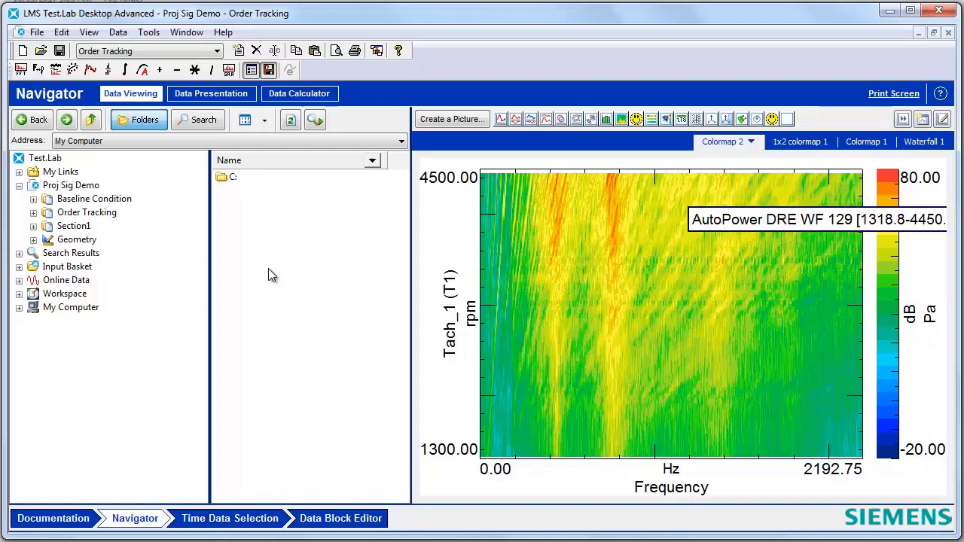
mouse_move(208, 292)
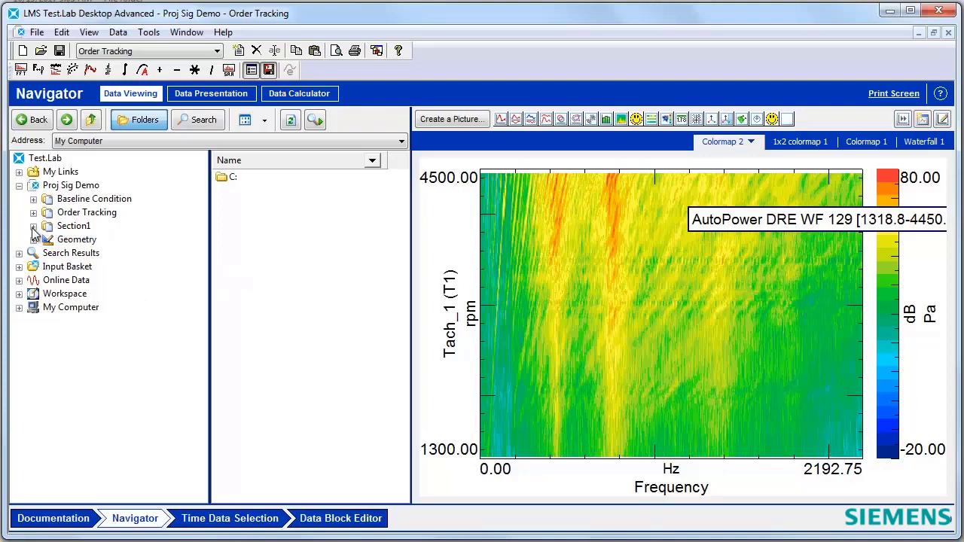
Expand Section1 and its Run 1 sampling folders down to the Orders folder of the runup sections.
left_click(33, 226)
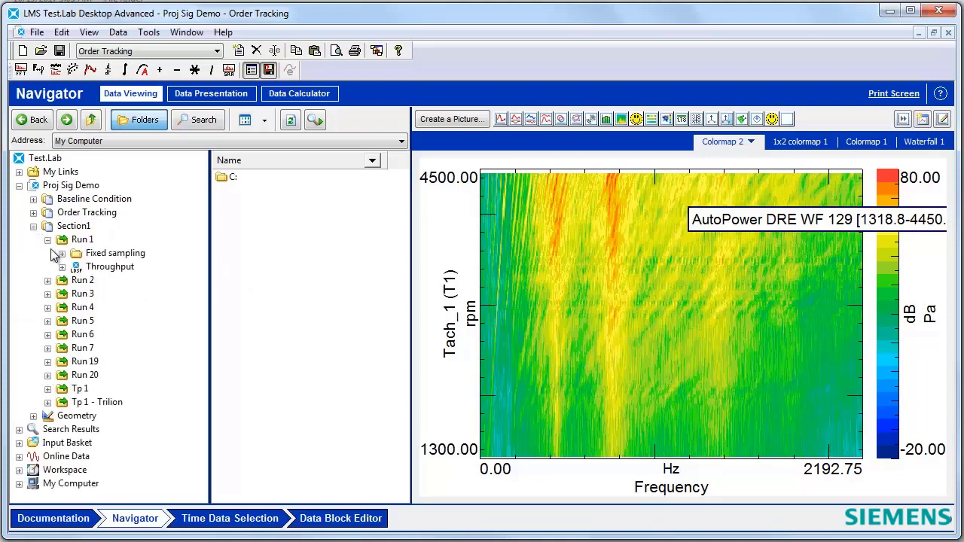
left_click(58, 253)
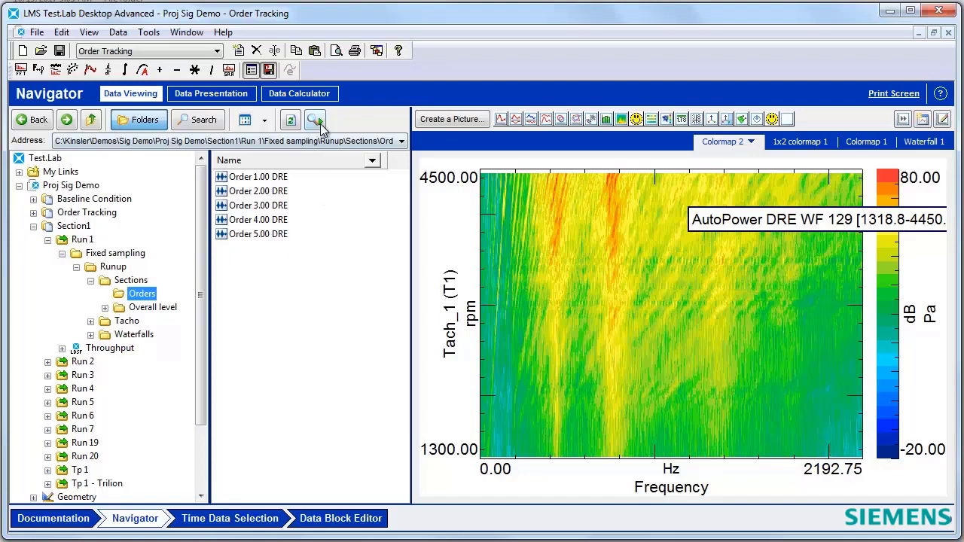
mouse_move(317, 120)
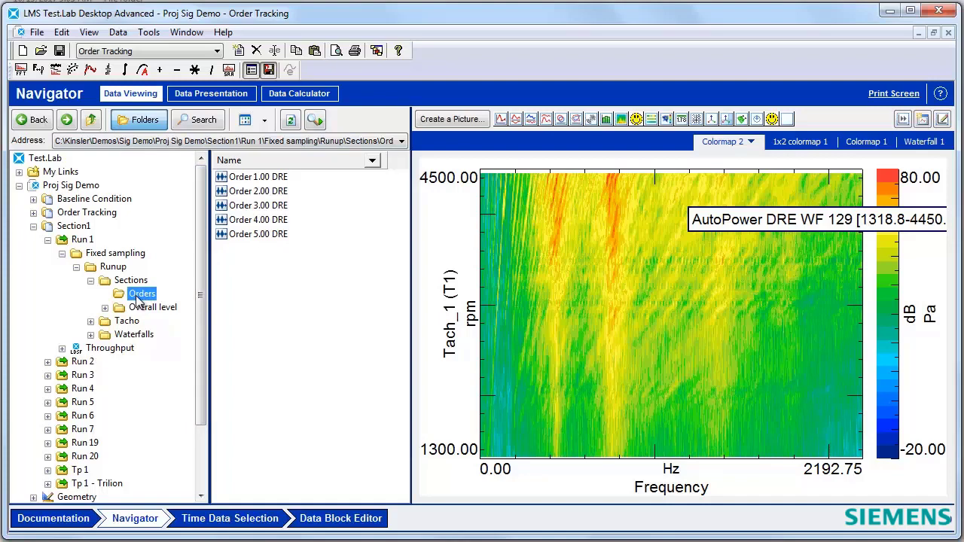
Show the search-results detail view and select Section1 so all its data blocks are listed.
left_click(81, 238)
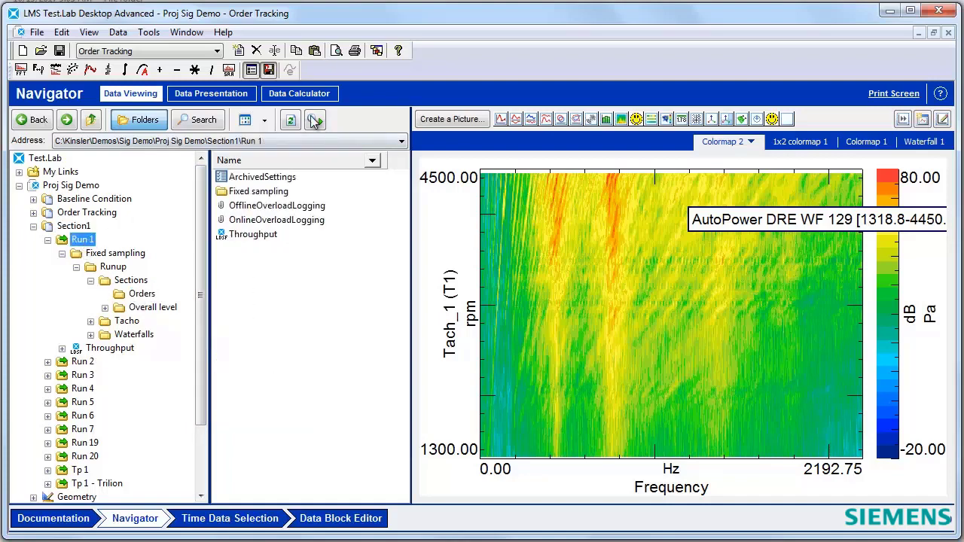
left_click(315, 121)
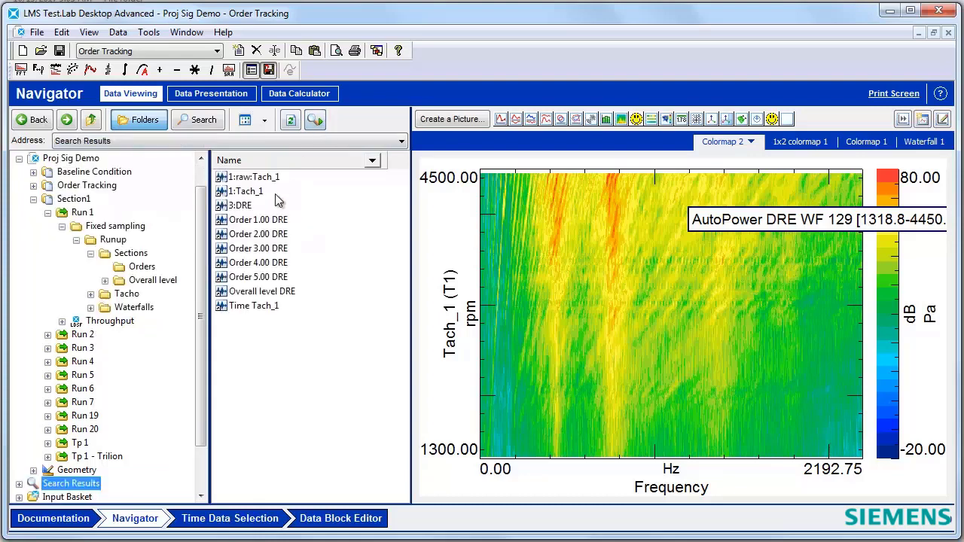
mouse_move(259, 312)
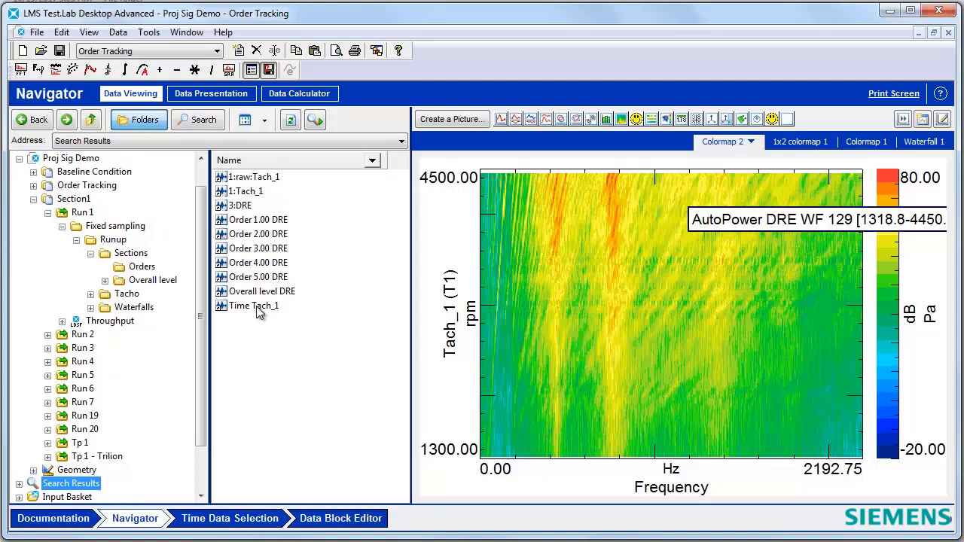
mouse_move(85, 214)
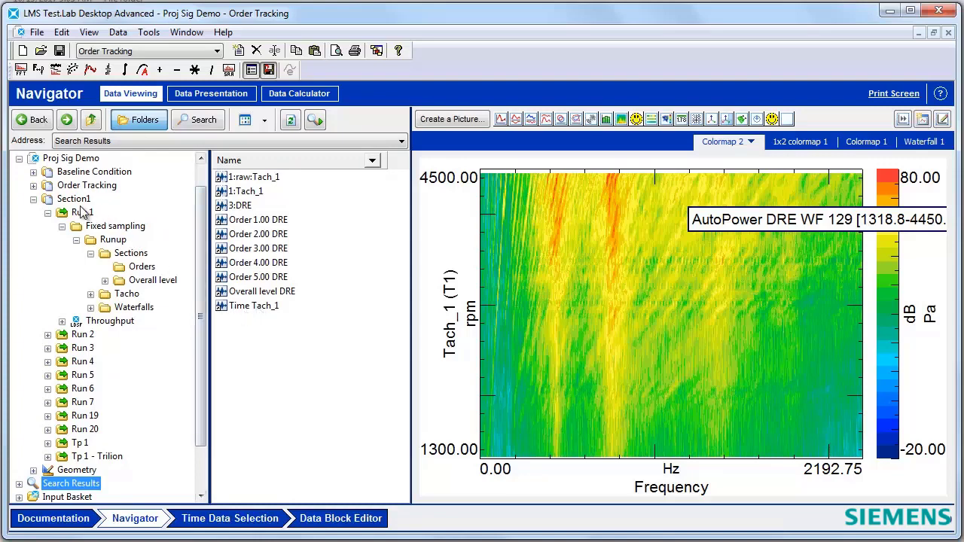
left_click(74, 199)
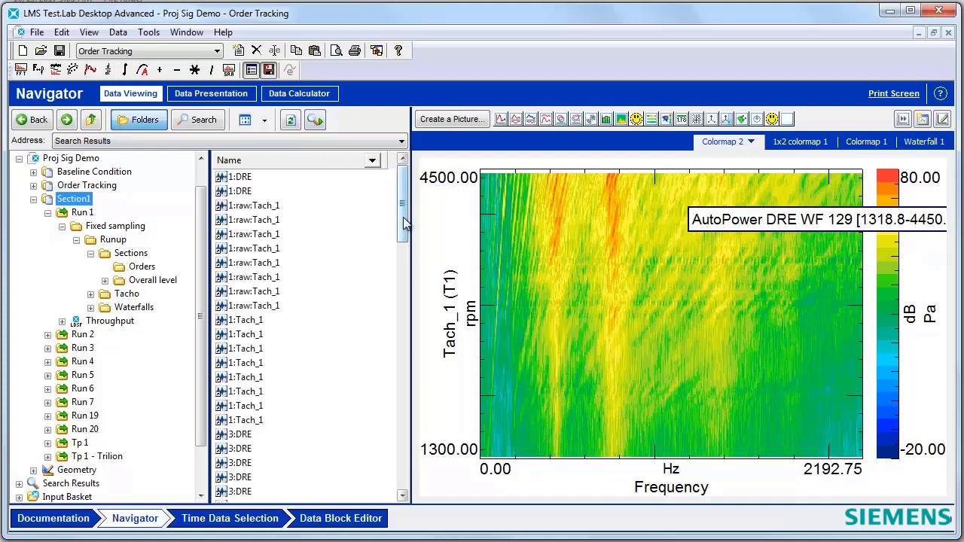
scroll("down", 3)
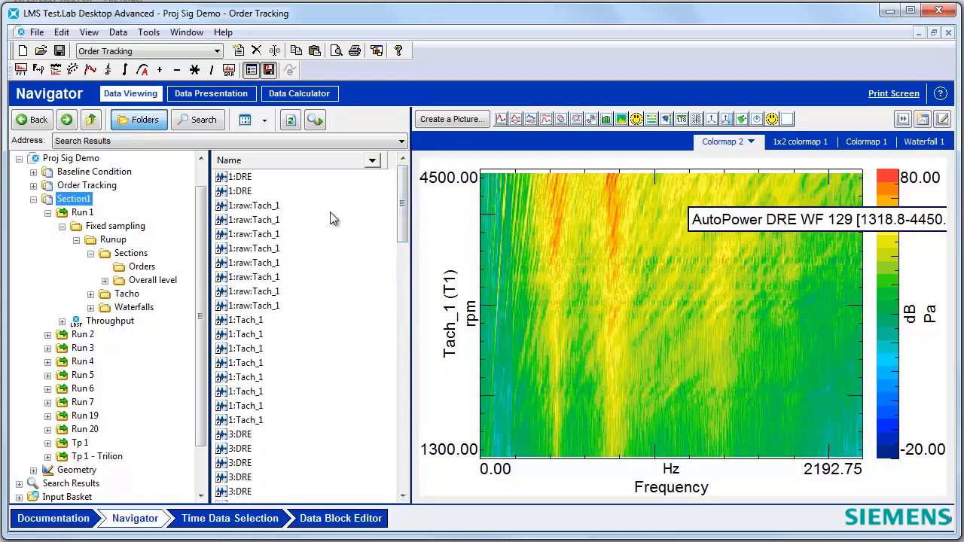
mouse_move(317, 169)
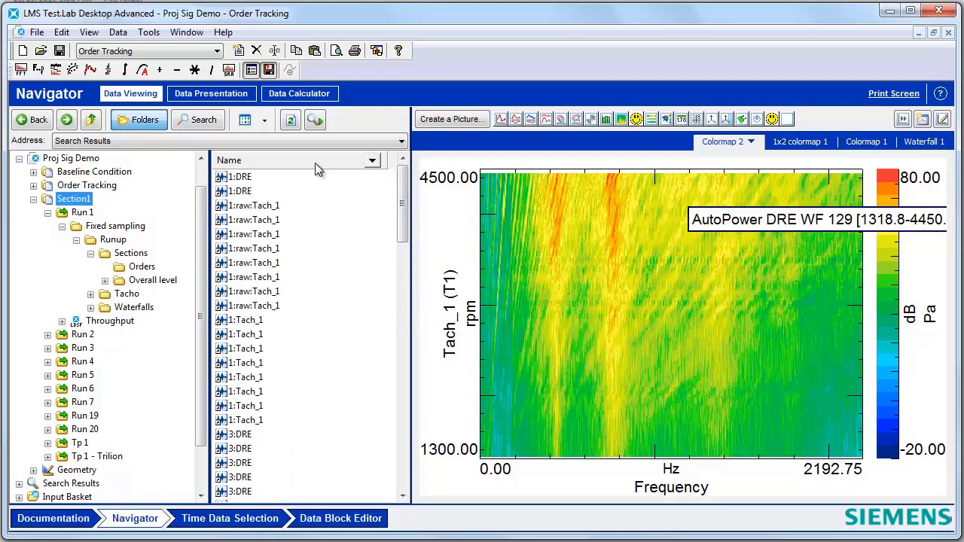
Bring up Select Columns from the Name header and set the column origin to Test.Lab.
right_click(298, 160)
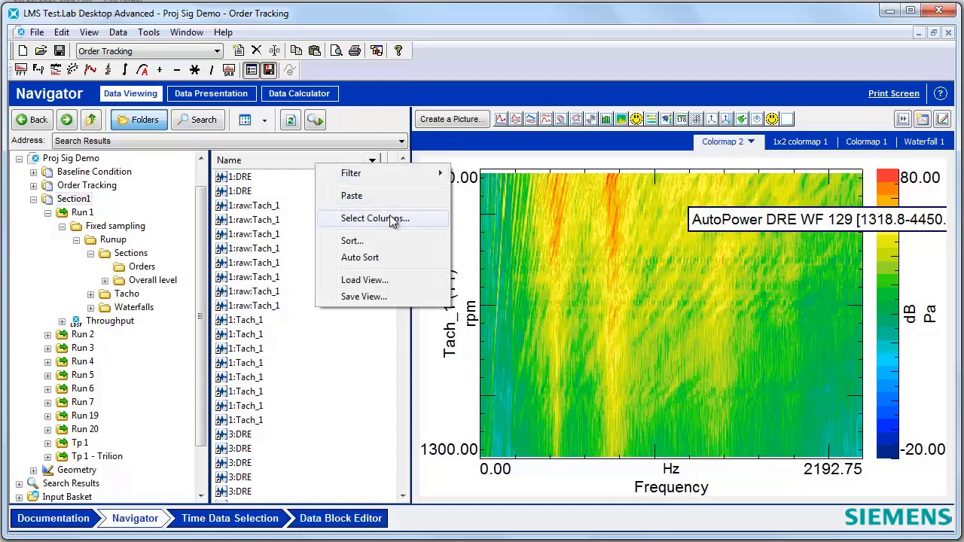
left_click(374, 219)
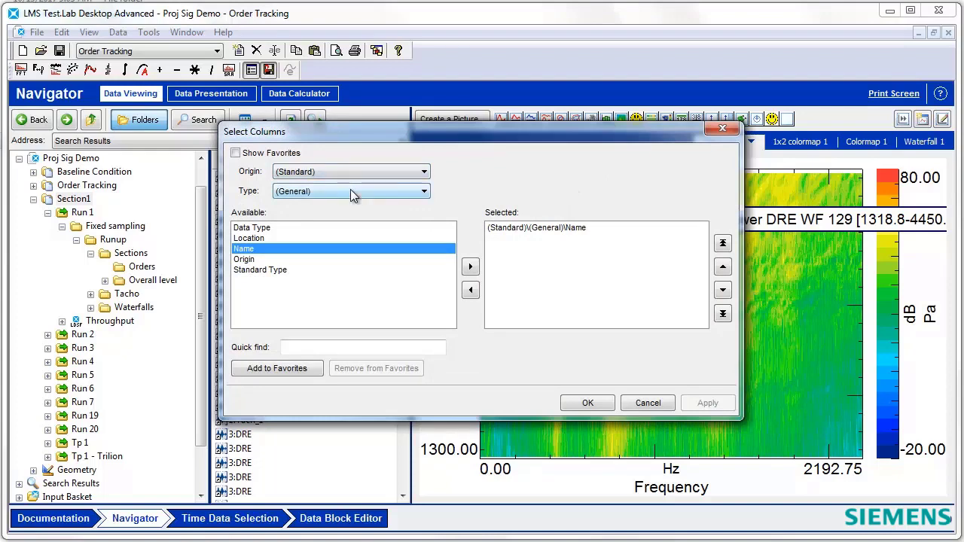
mouse_move(294, 178)
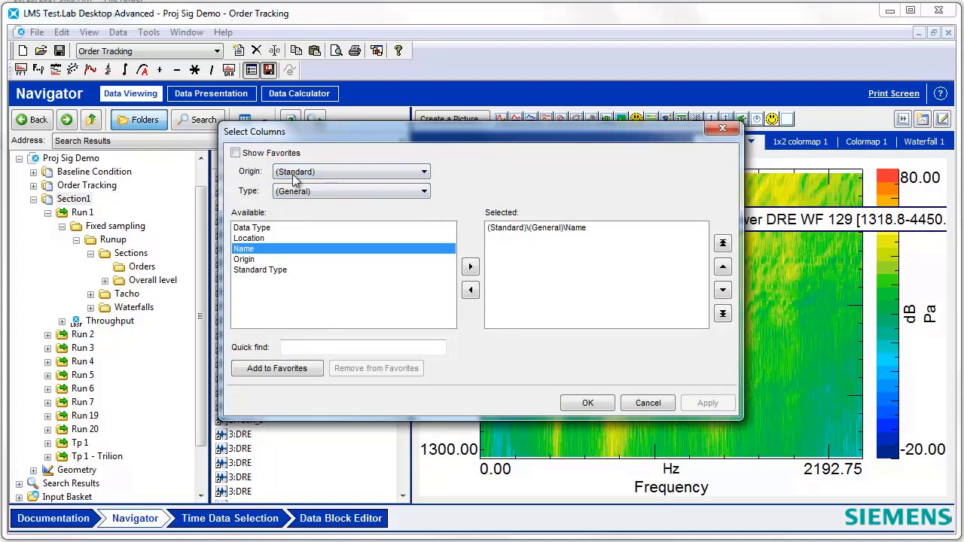
left_click(424, 172)
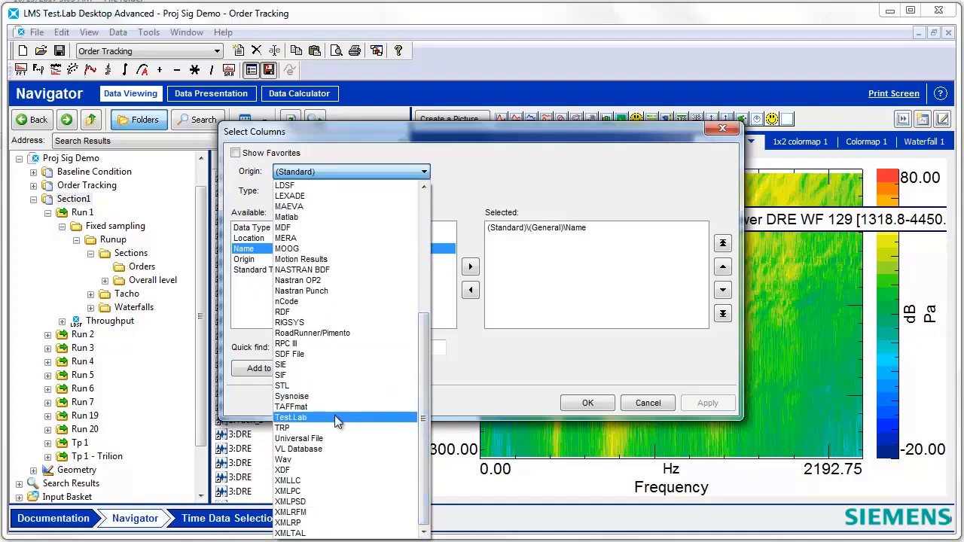
left_click(291, 417)
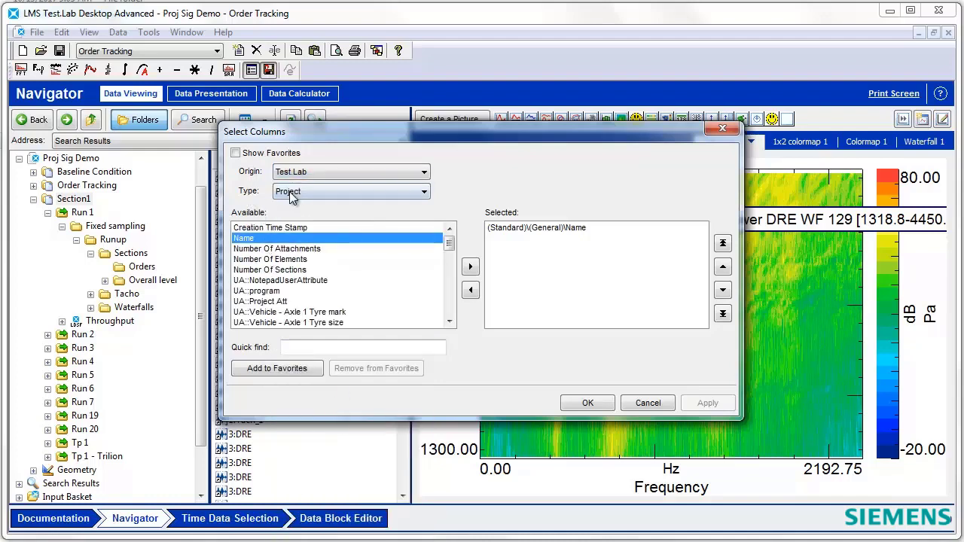
left_click(424, 192)
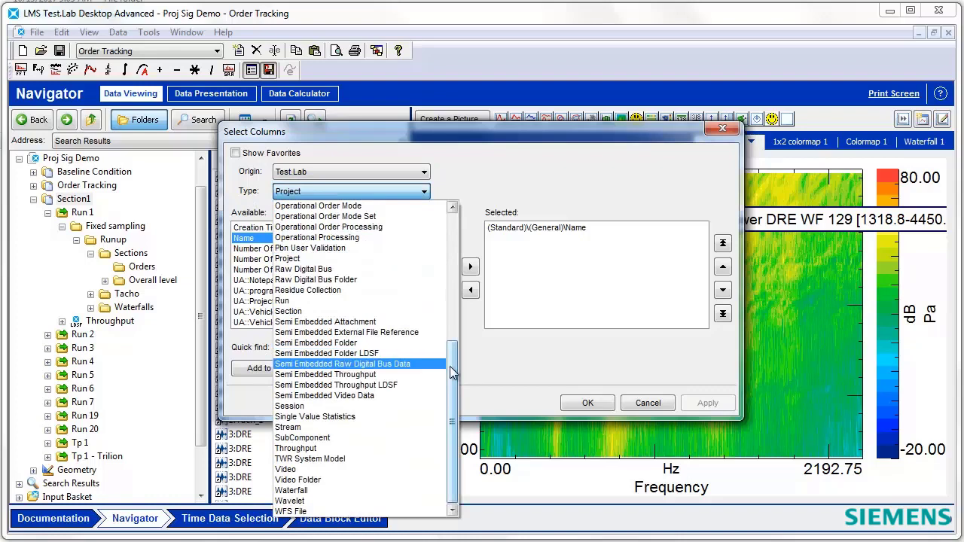
scroll("up", 3)
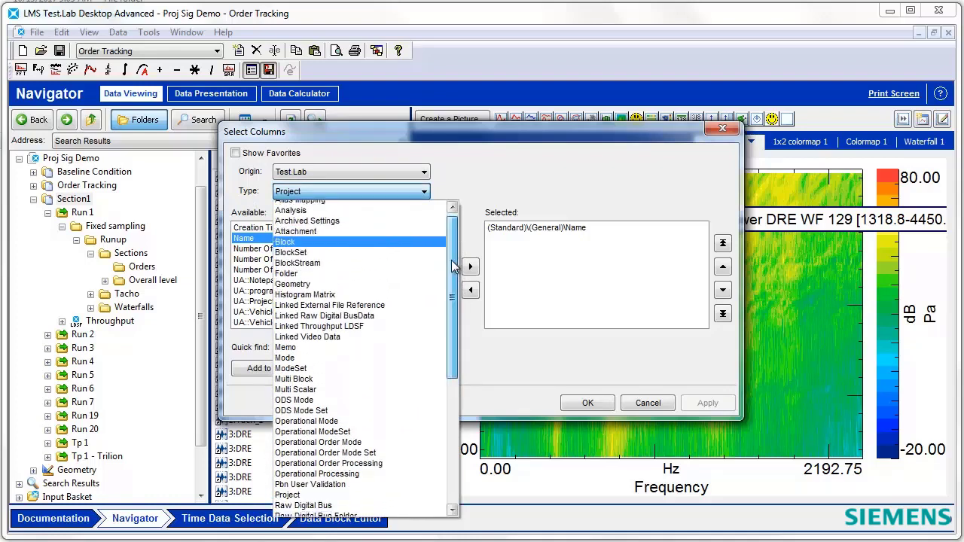
scroll("down", 3)
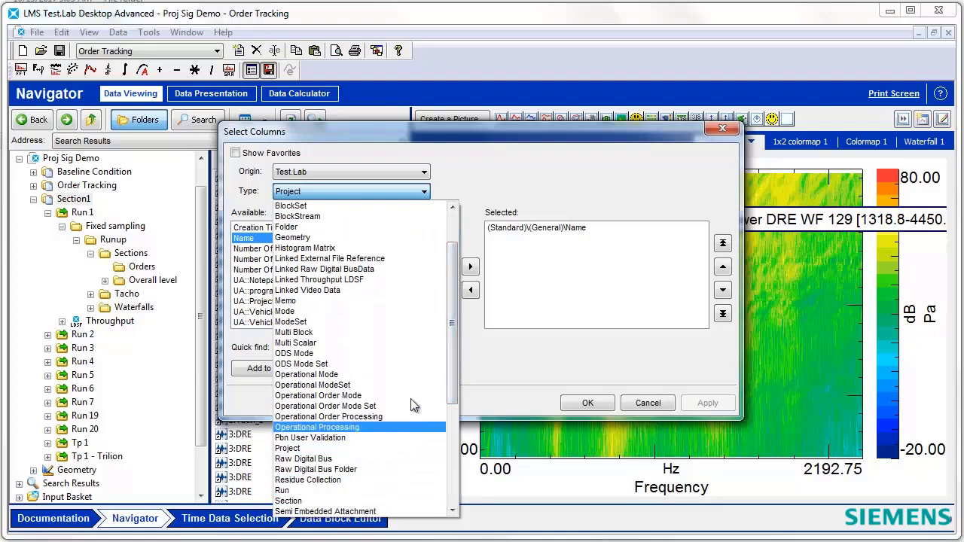
scroll("up", 3)
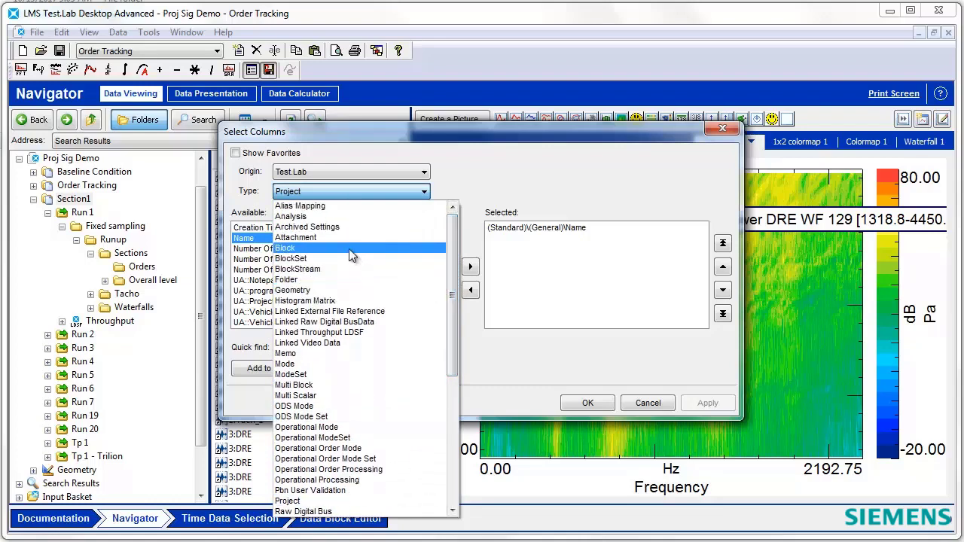
With Type set to Block, find and add the Function Class column, then narrow the Name column.
left_click(285, 247)
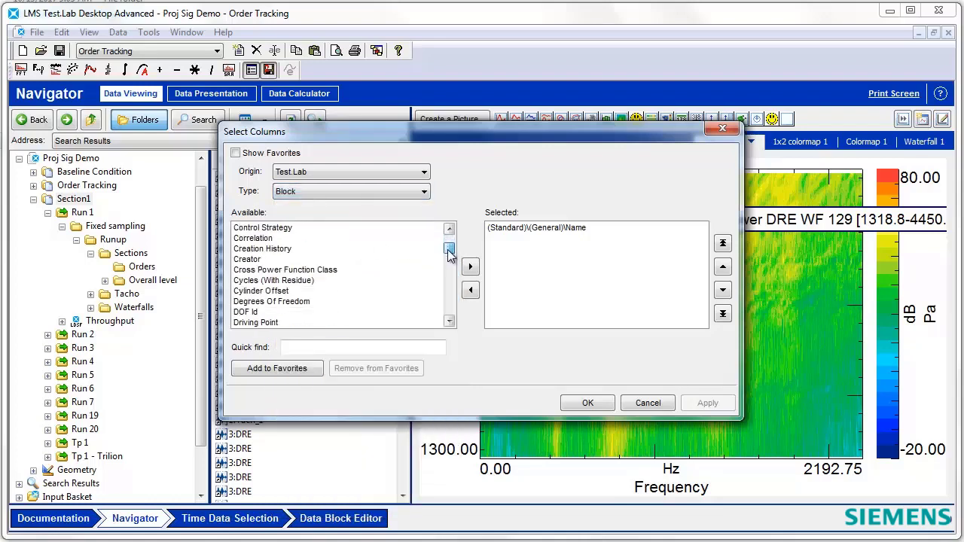
left_click(449, 315)
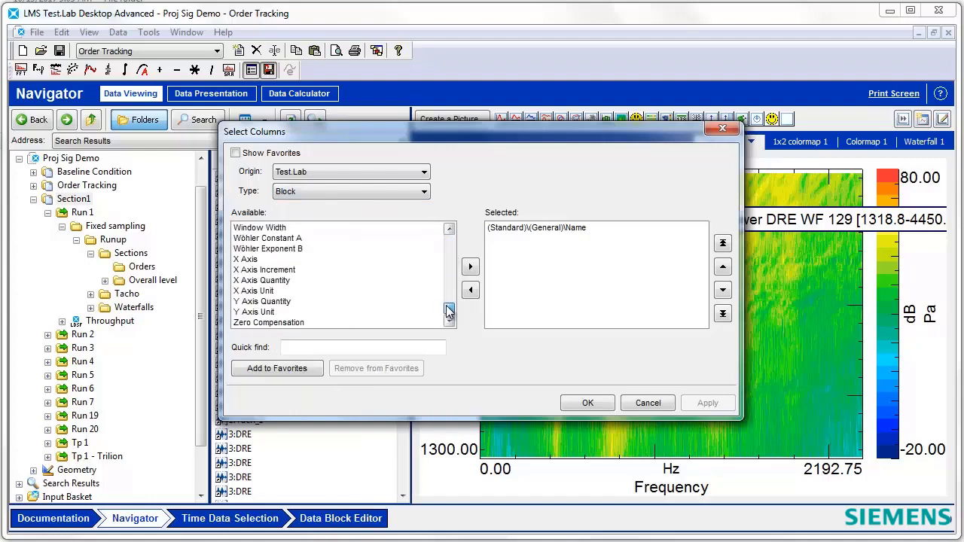
left_click(449, 229)
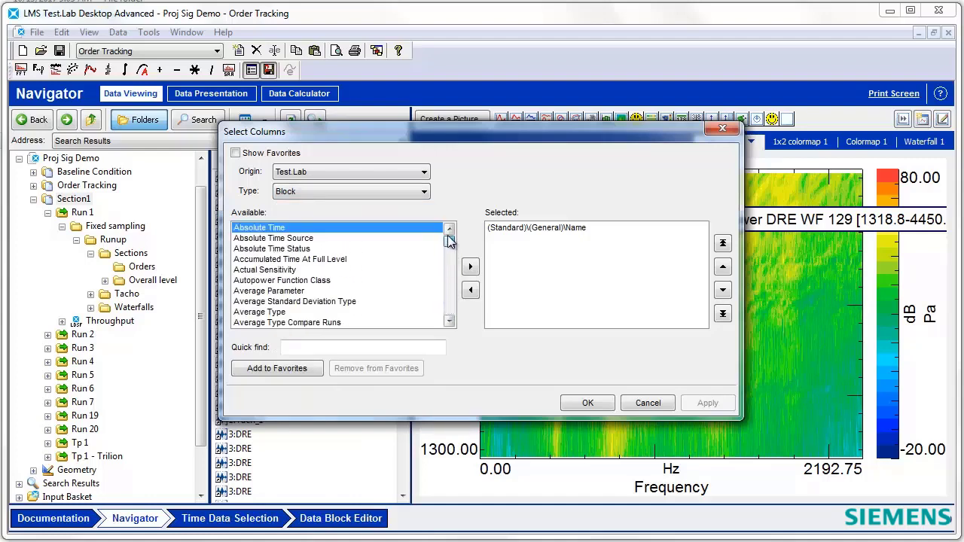
left_click(363, 347)
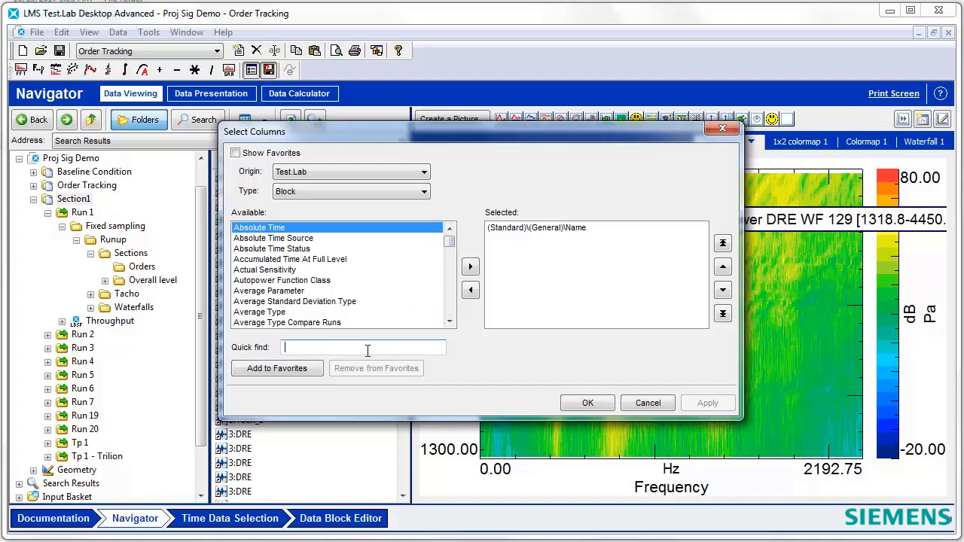
type("function")
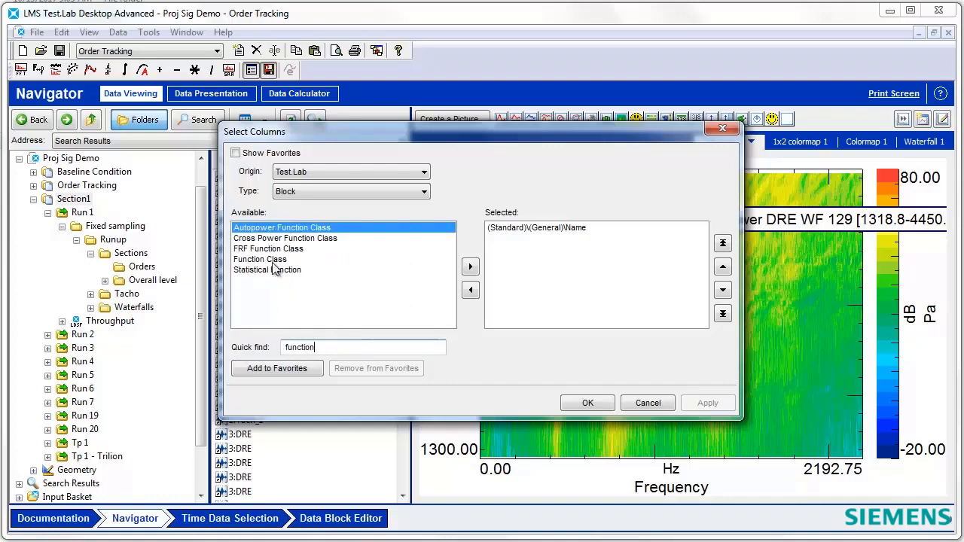
left_click(259, 259)
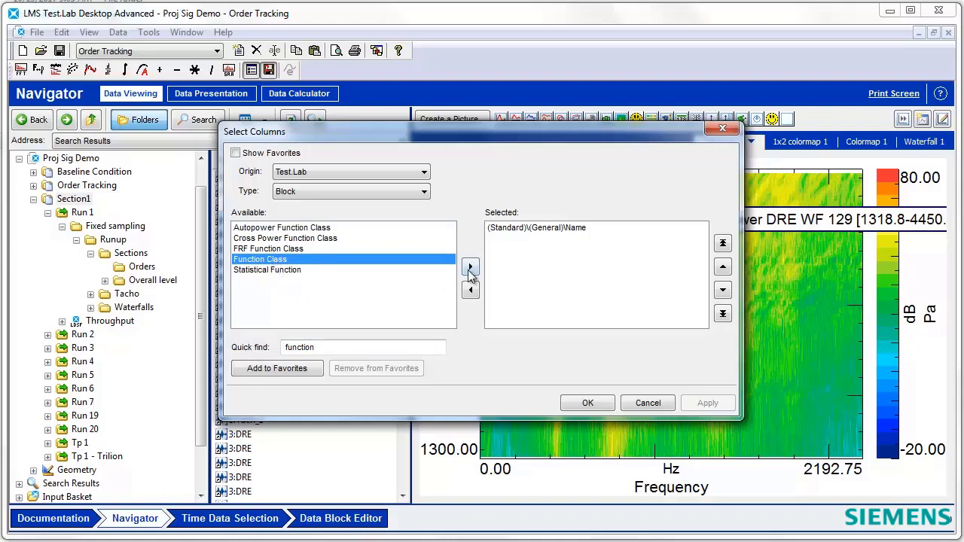
left_click(470, 268)
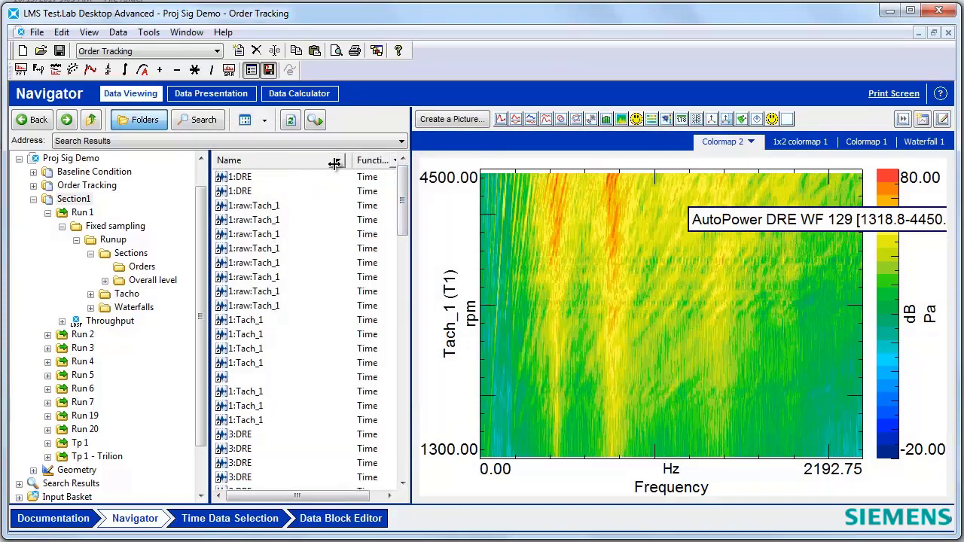
left_click_drag(334, 160, 317, 160)
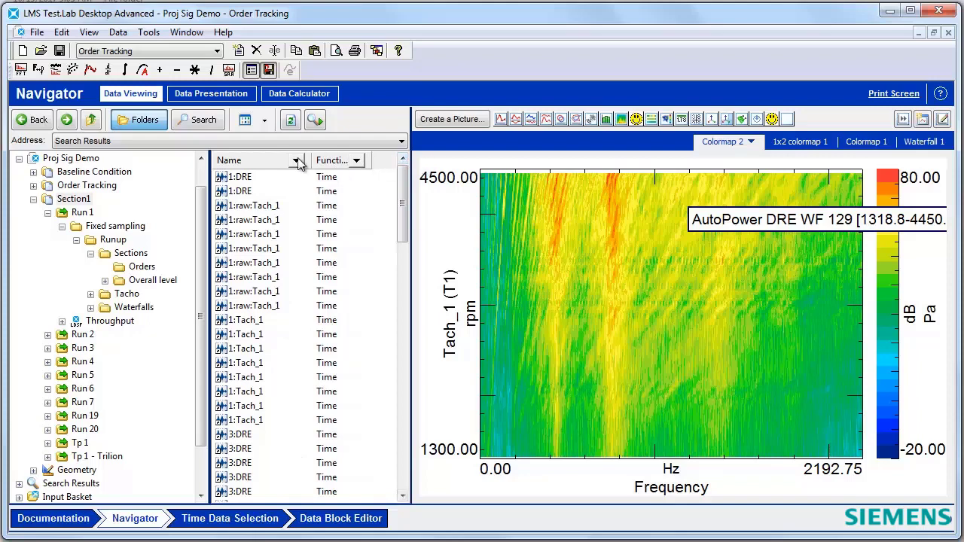
mouse_move(360, 184)
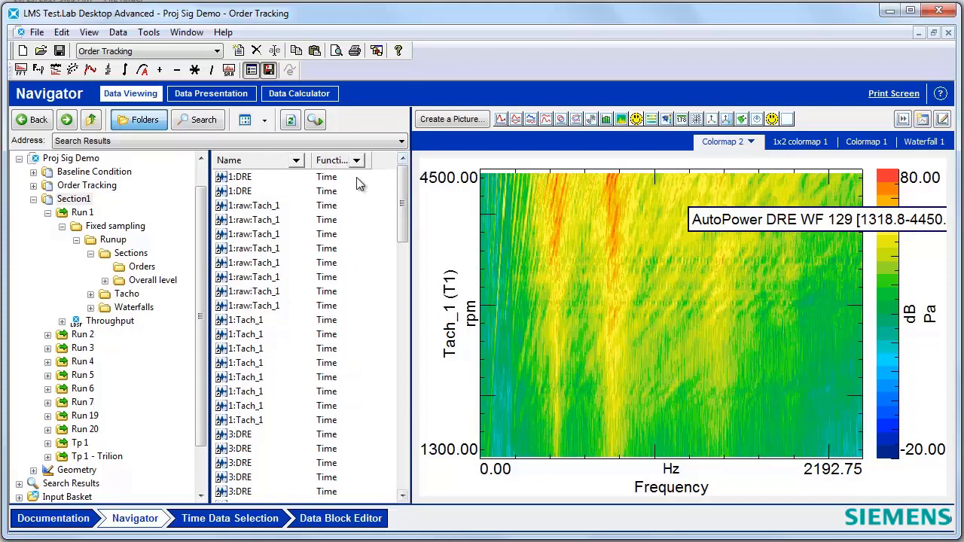
mouse_move(263, 126)
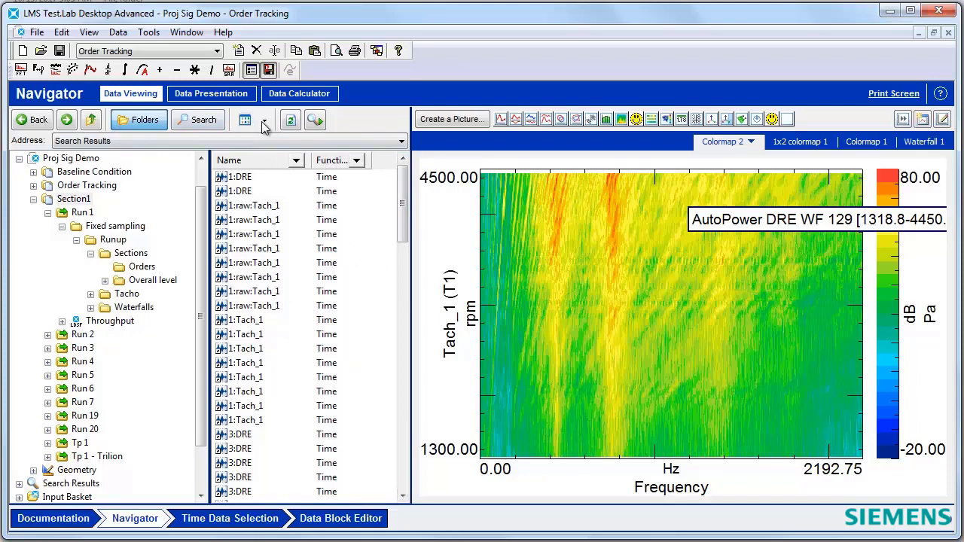
Switch the Navigator to the horizontal detail layout.
left_click(244, 120)
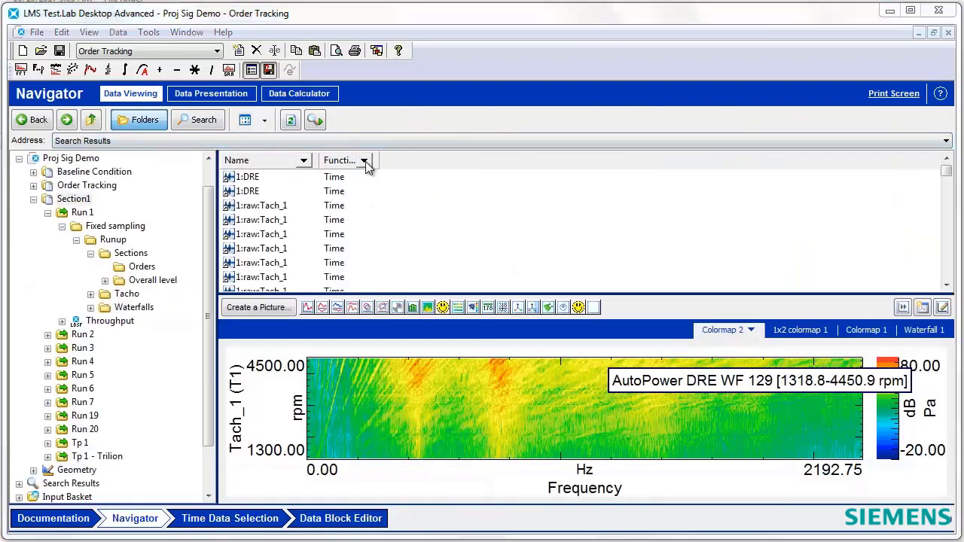
Sort the block list by the Function Class column so OA-level blocks come first.
left_click(364, 160)
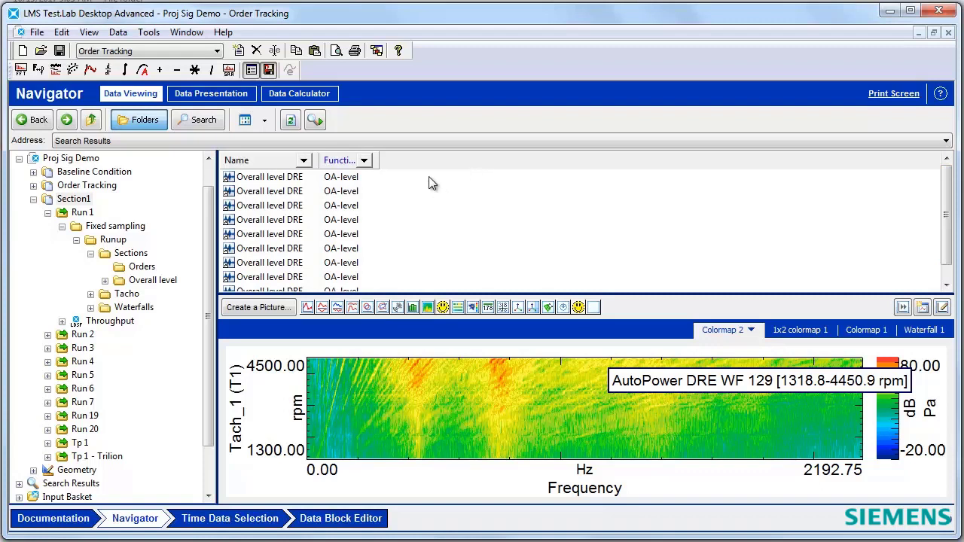
mouse_move(451, 168)
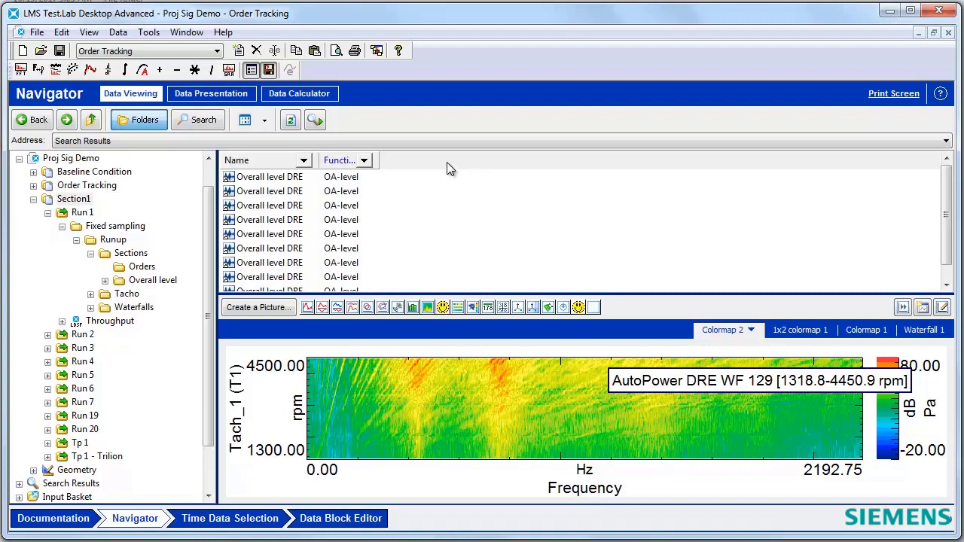
mouse_move(404, 166)
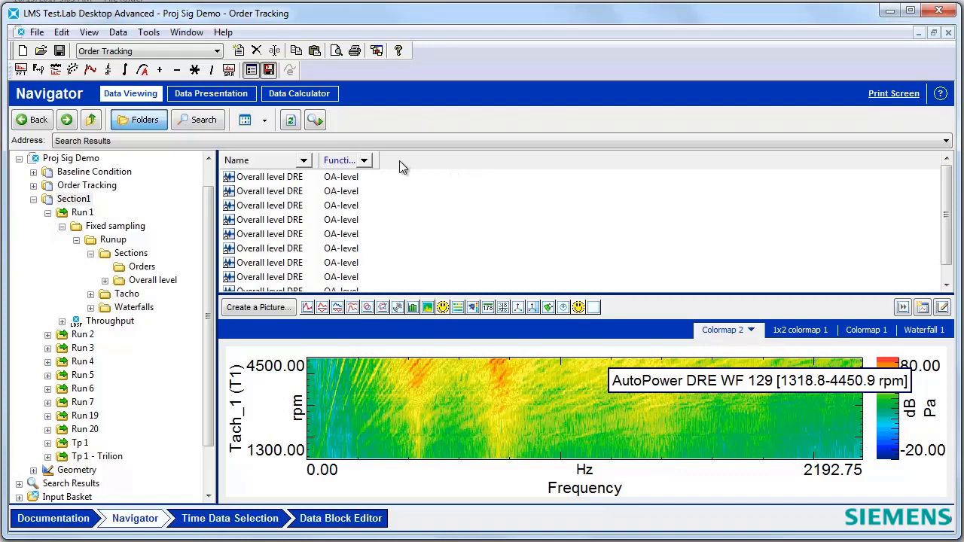
In Select Columns, search 'name' under Run type and add the Run Name column.
right_click(404, 166)
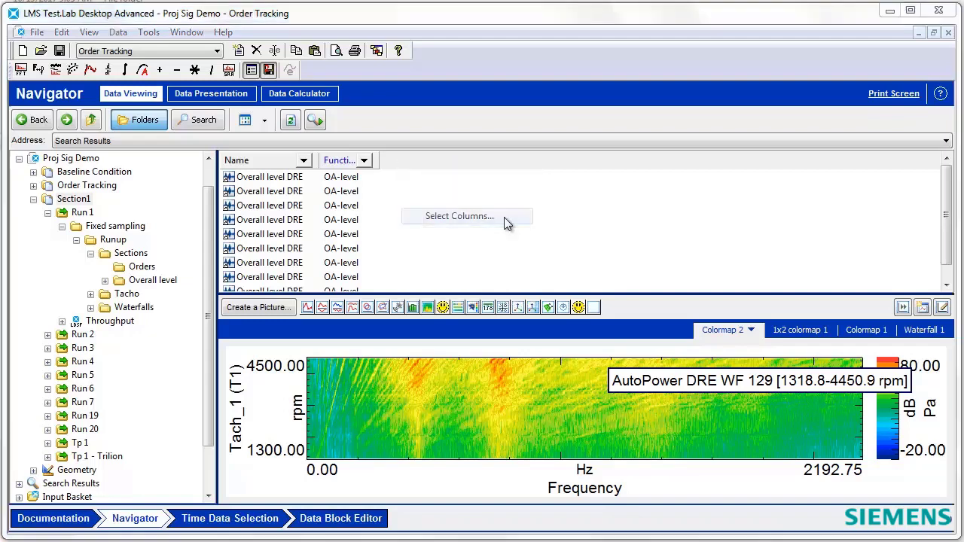
left_click(458, 217)
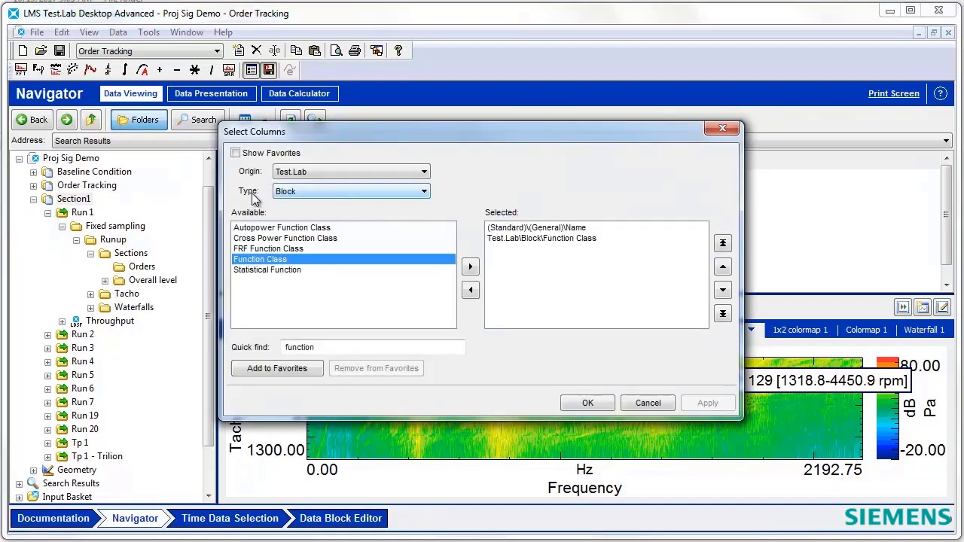
mouse_move(338, 195)
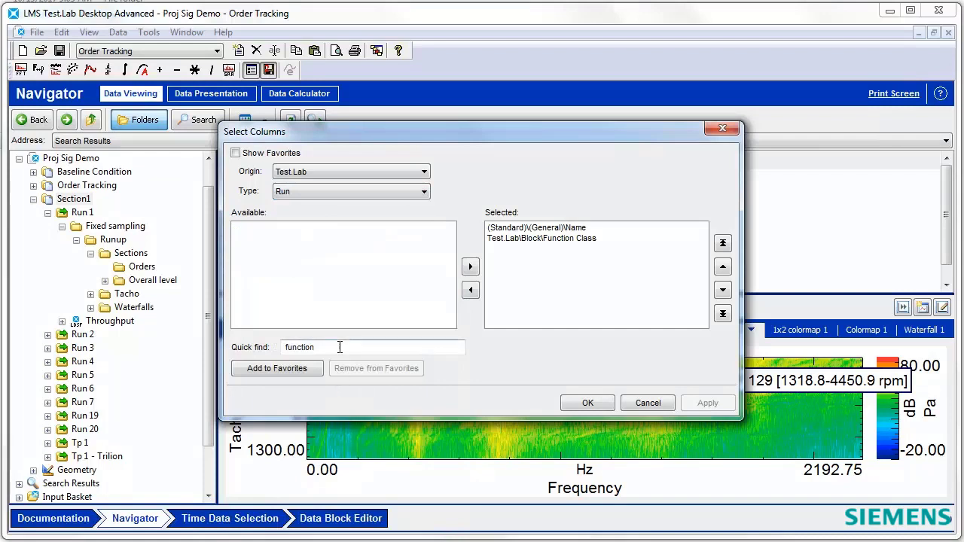
type("name")
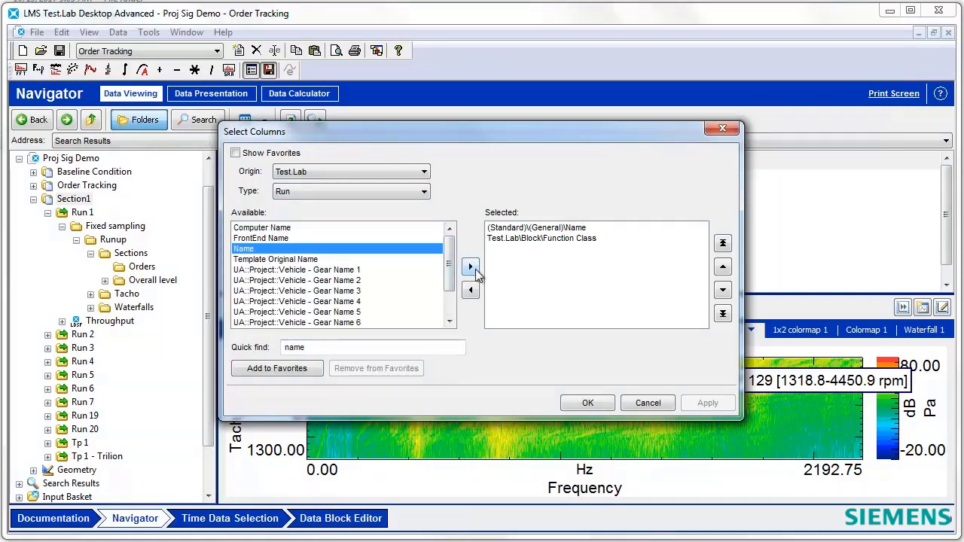
left_click(471, 265)
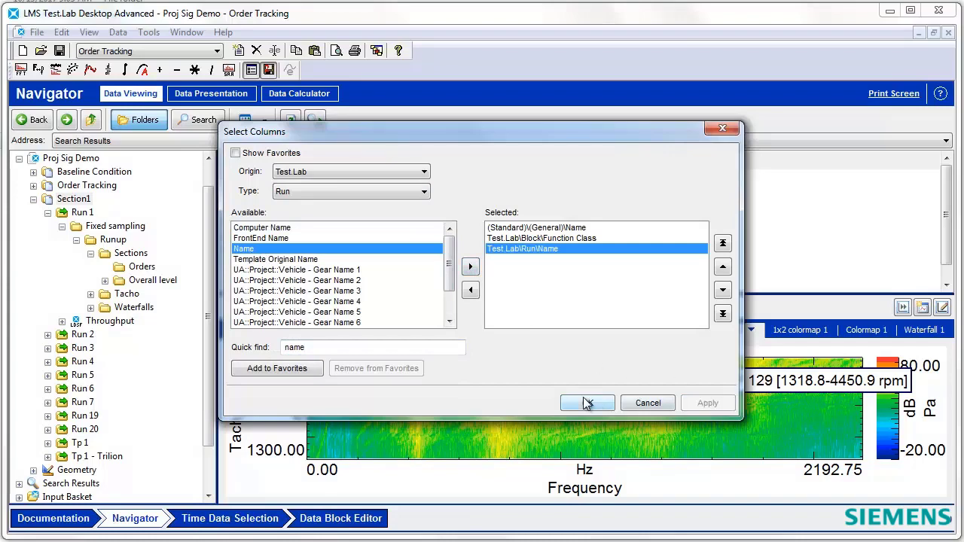
left_click(588, 402)
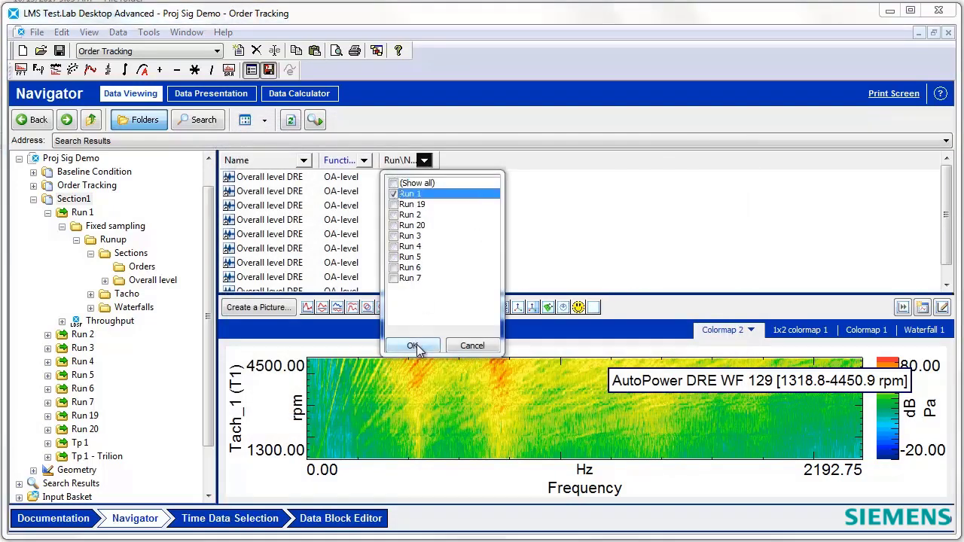
Filter the Run Name column to show only Run 1 blocks.
left_click(413, 345)
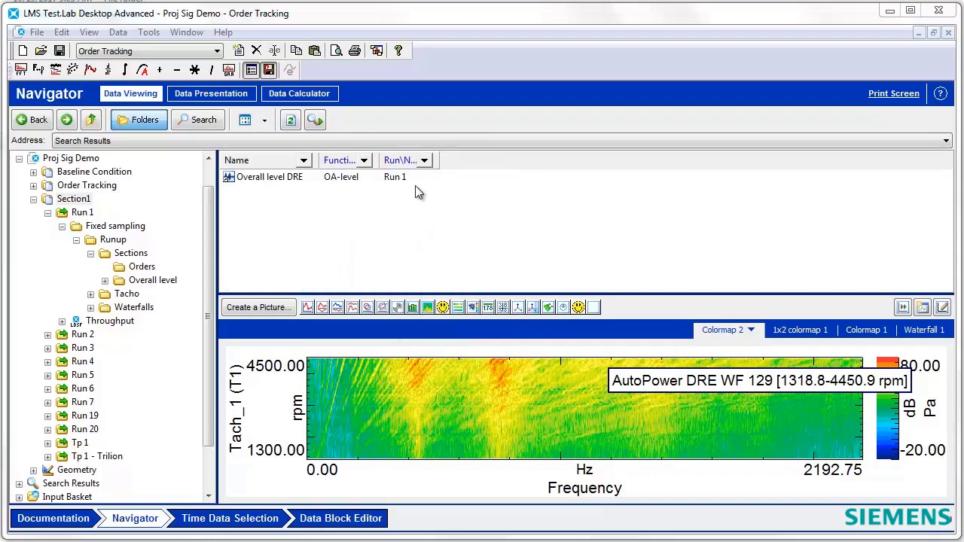
mouse_move(397, 185)
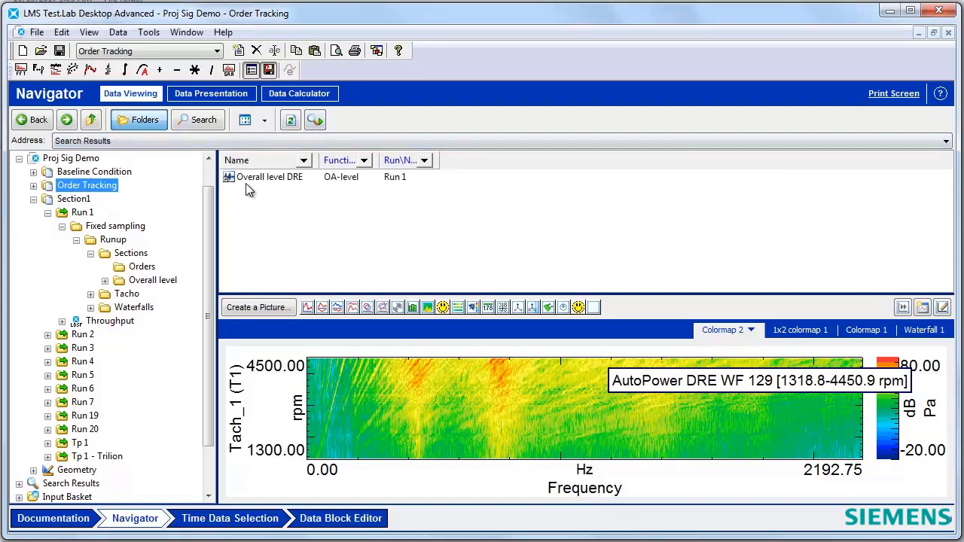
mouse_move(405, 187)
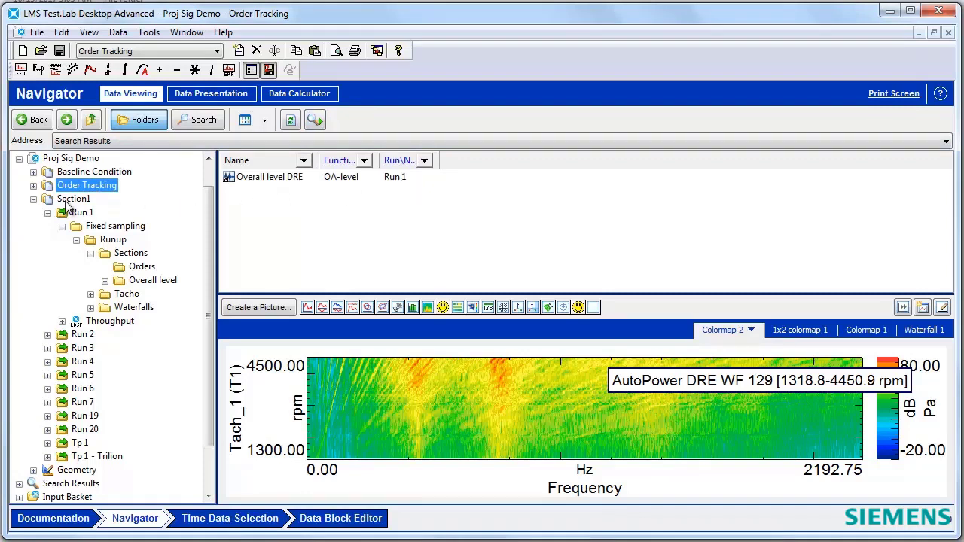
Select Section1 in the project tree as the browsed folder.
left_click(74, 199)
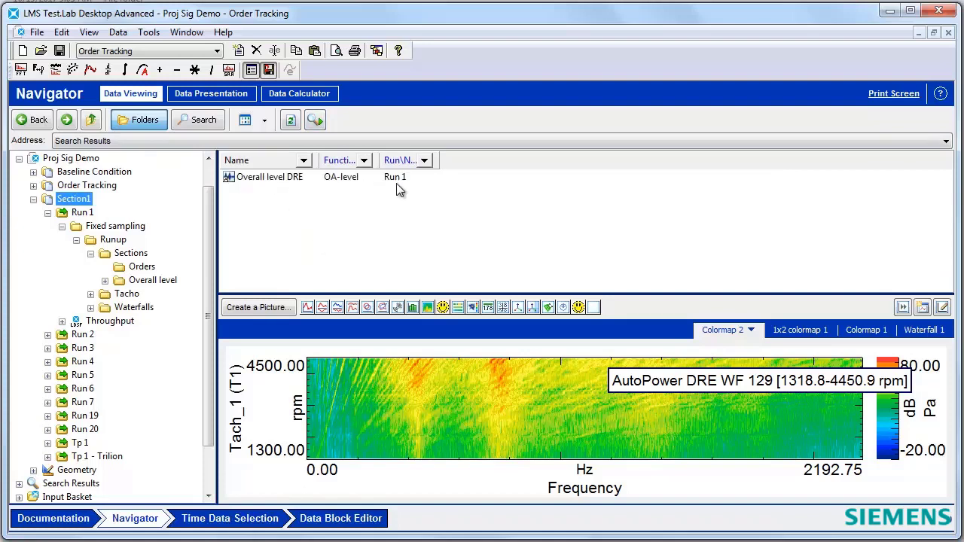
mouse_move(466, 170)
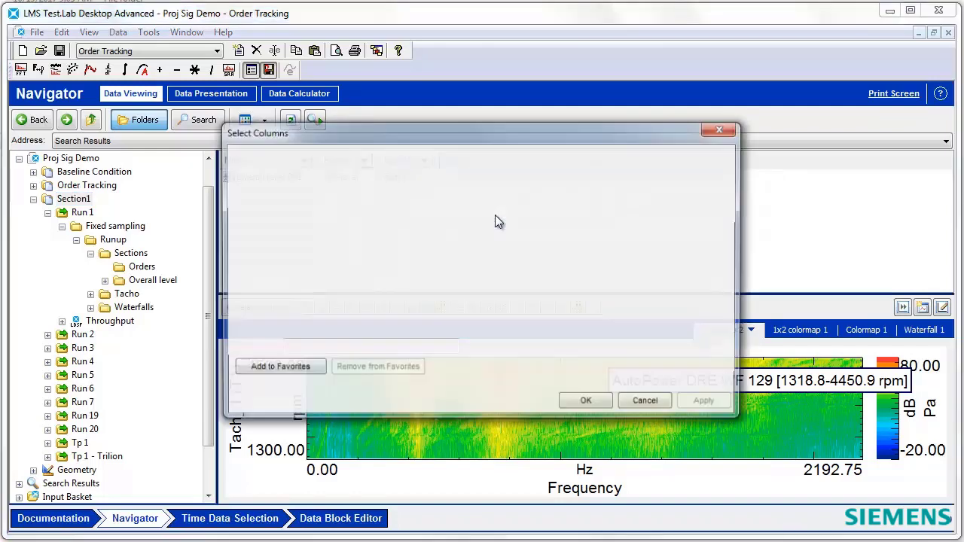
Under Block type, search 'unit' and add the X Axis Unit (rpm) and Y Axis Unit (Pa) columns.
left_click(422, 190)
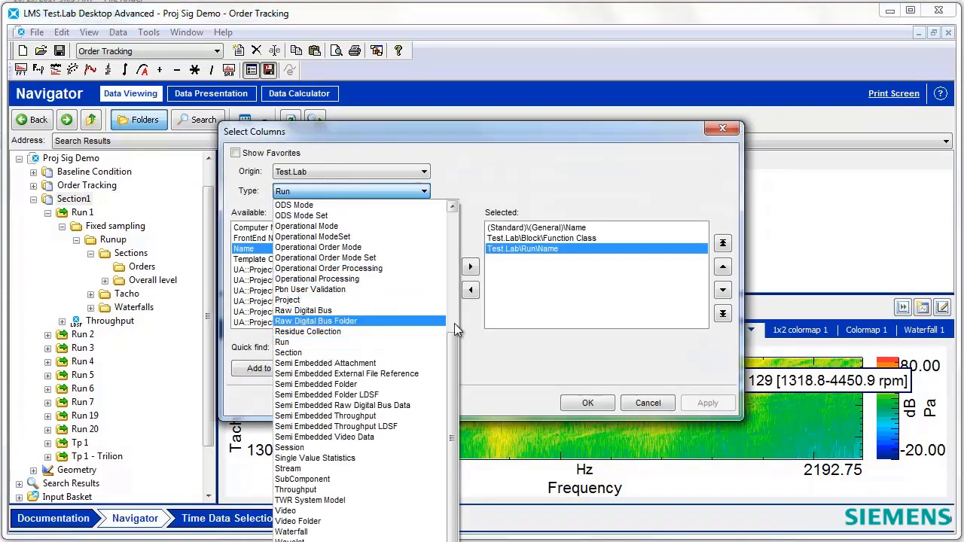
scroll("up", 3)
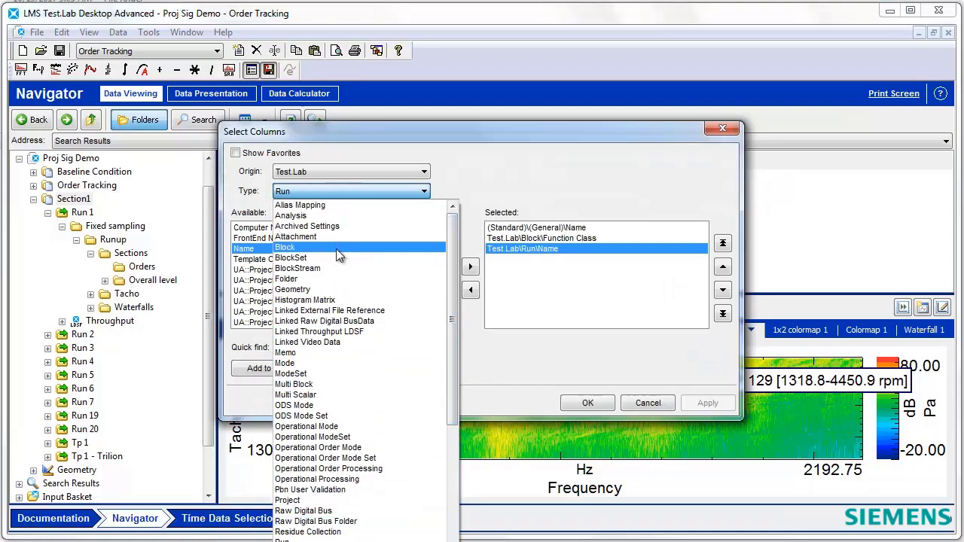
left_click(285, 247)
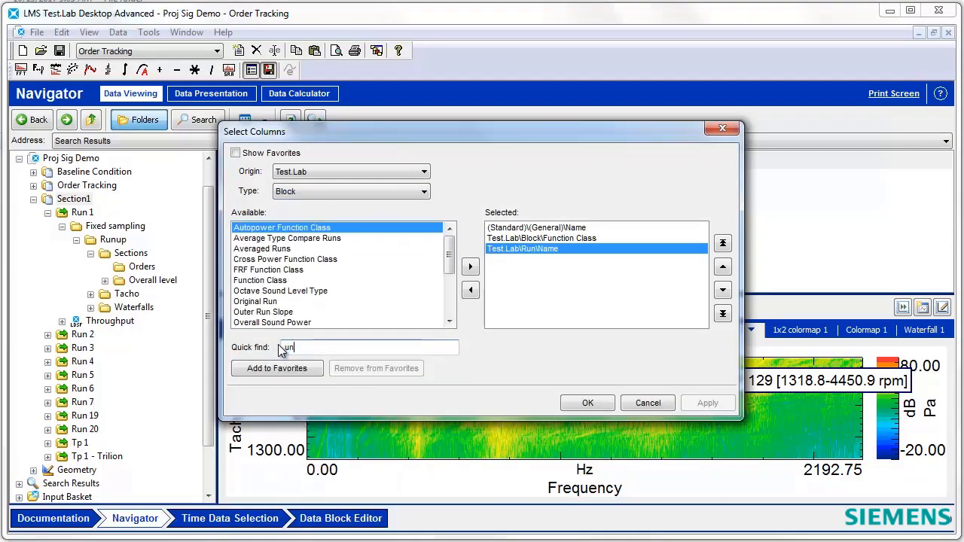
type("unit")
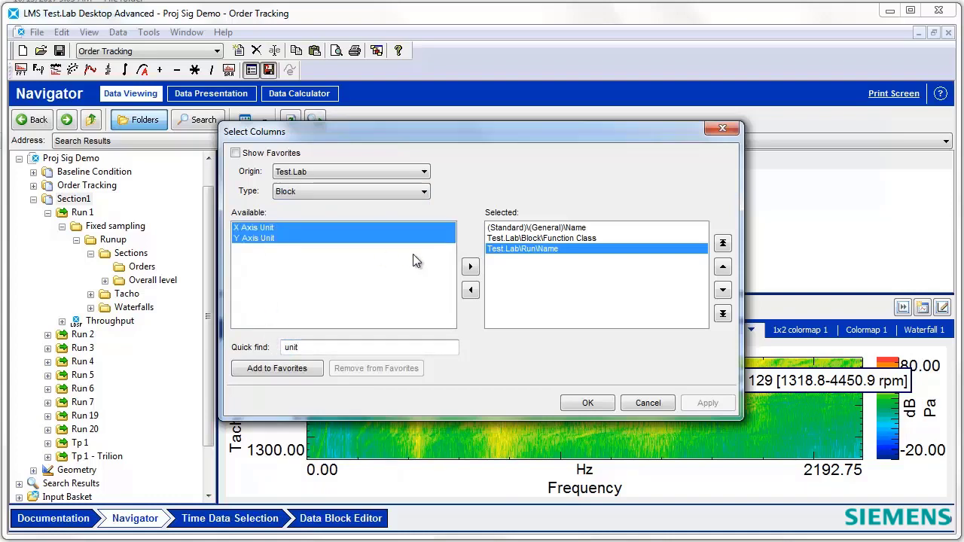
left_click(588, 402)
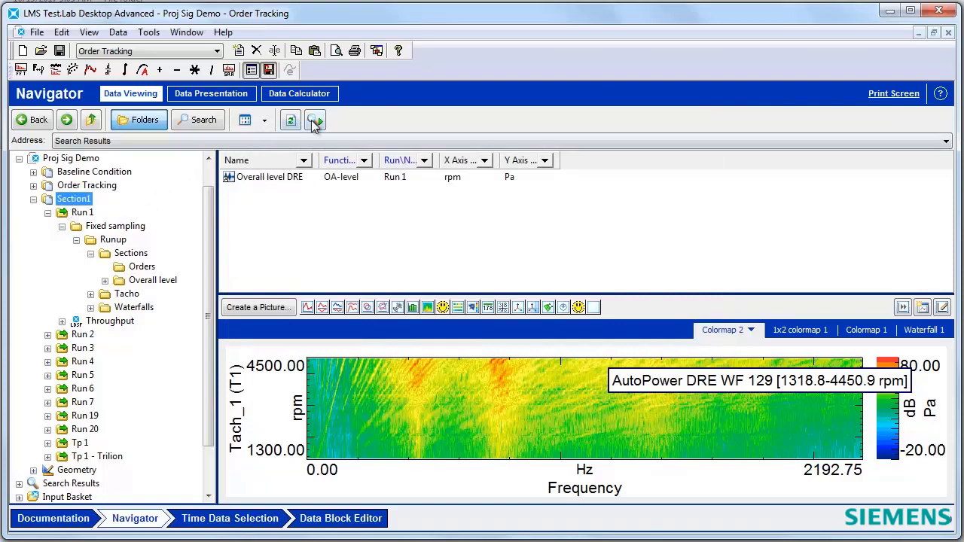
Refresh the block list and show all Section1 blocks across every run.
left_click(315, 120)
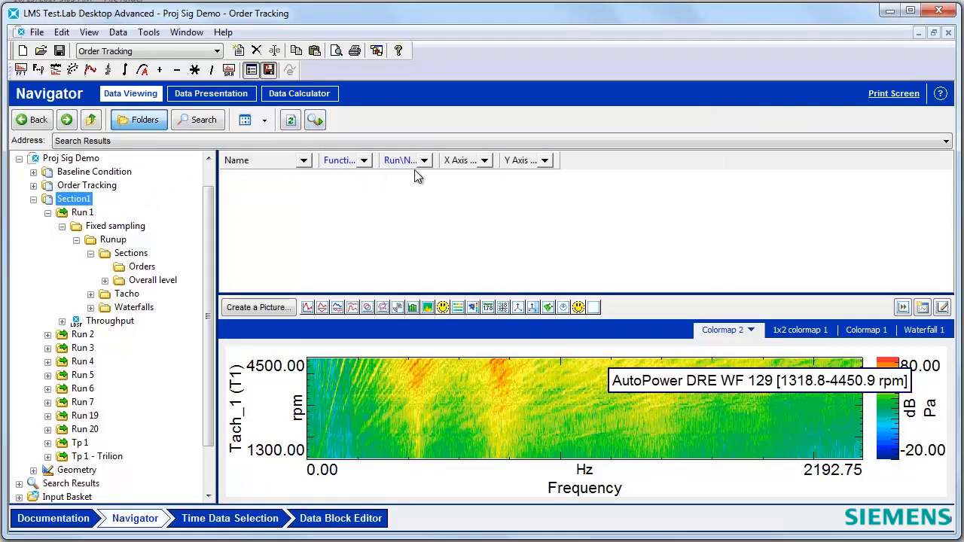
mouse_move(277, 165)
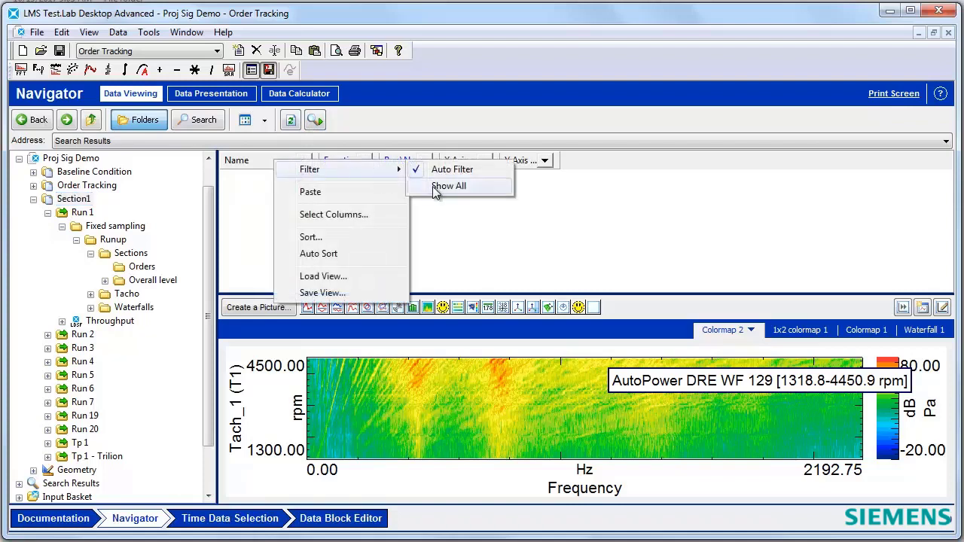
left_click(449, 187)
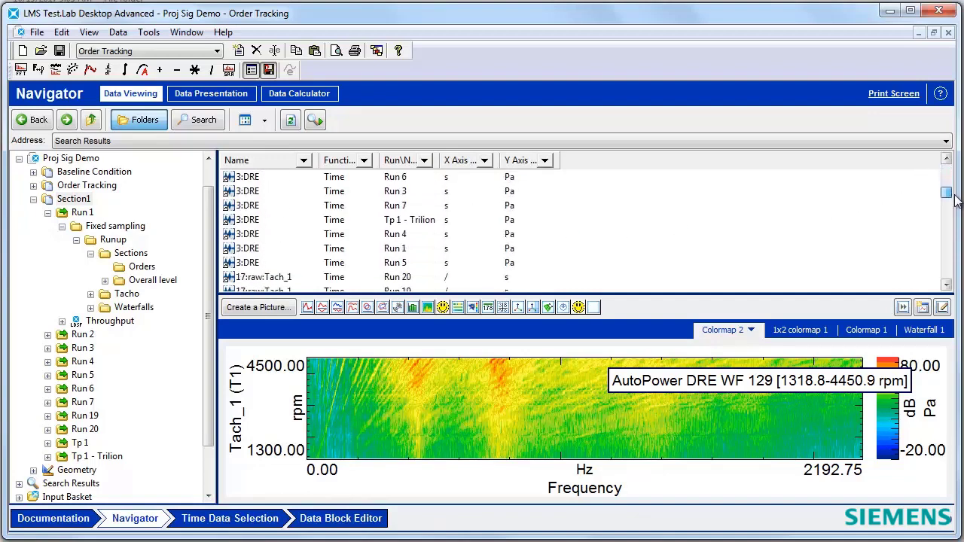
scroll("down", 3)
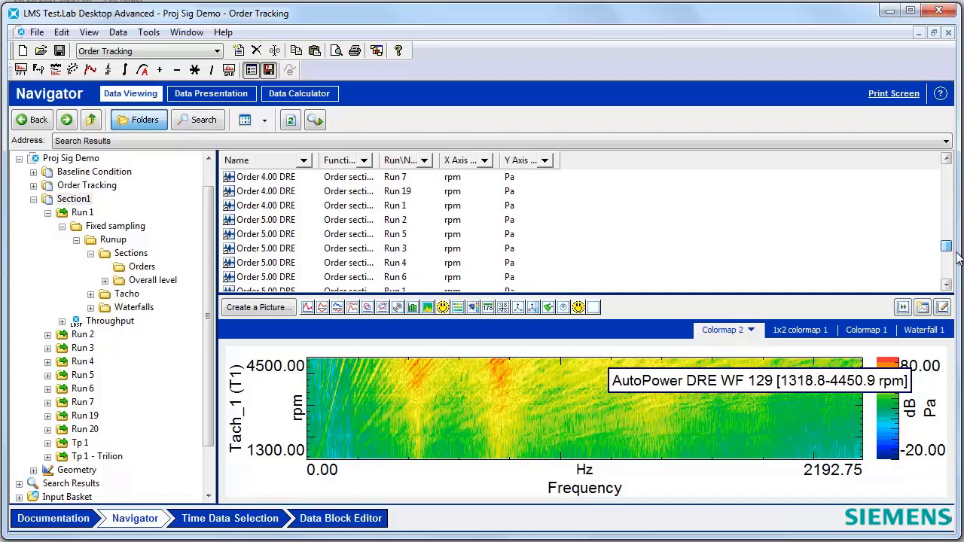
scroll("up", 3)
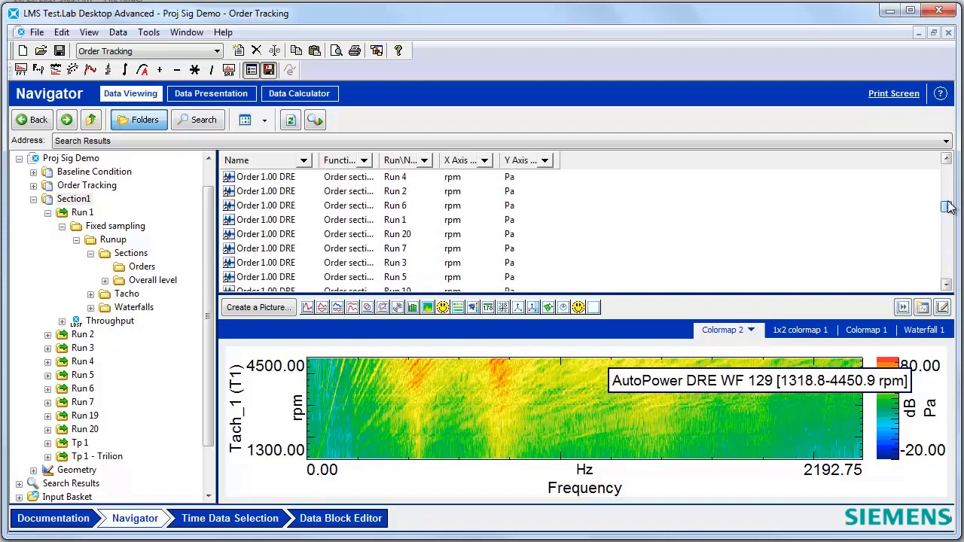